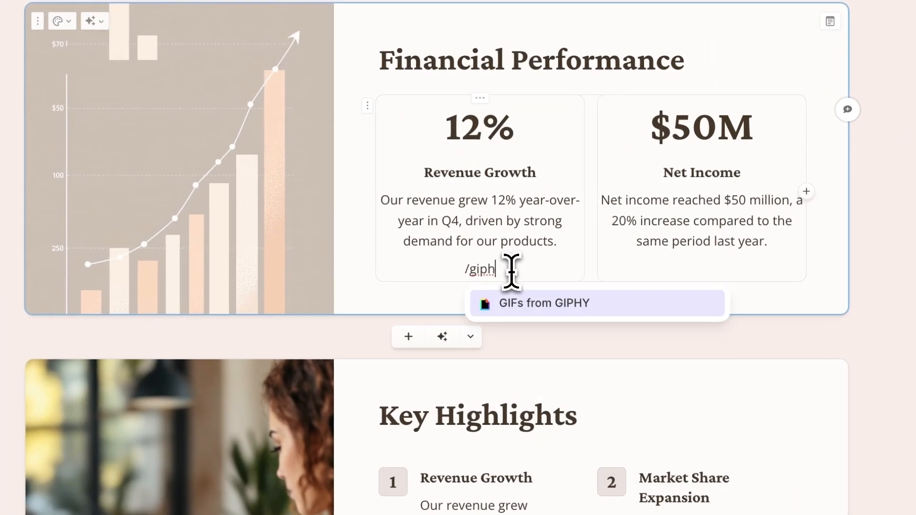
Insert a GIPHY GIF from a 'celebrate' search, picking the cartoon crowd with balloons.
{"action": "left_click", "coordinate": [544, 303]}
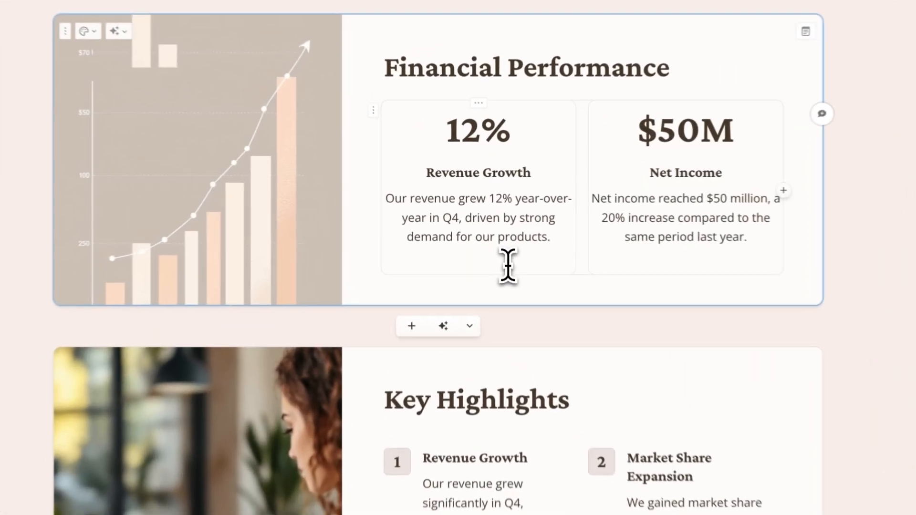
{"action": "type", "text": "/giphy"}
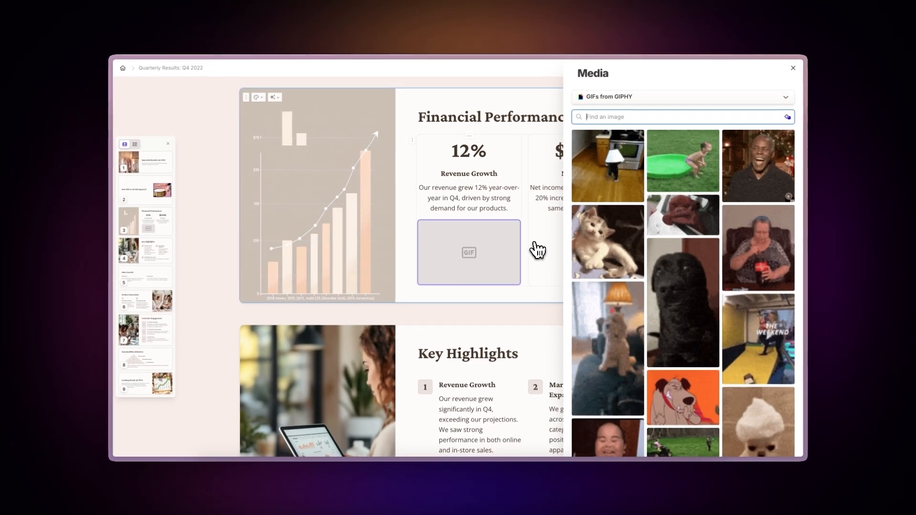
{"action": "type", "text": "celebrate"}
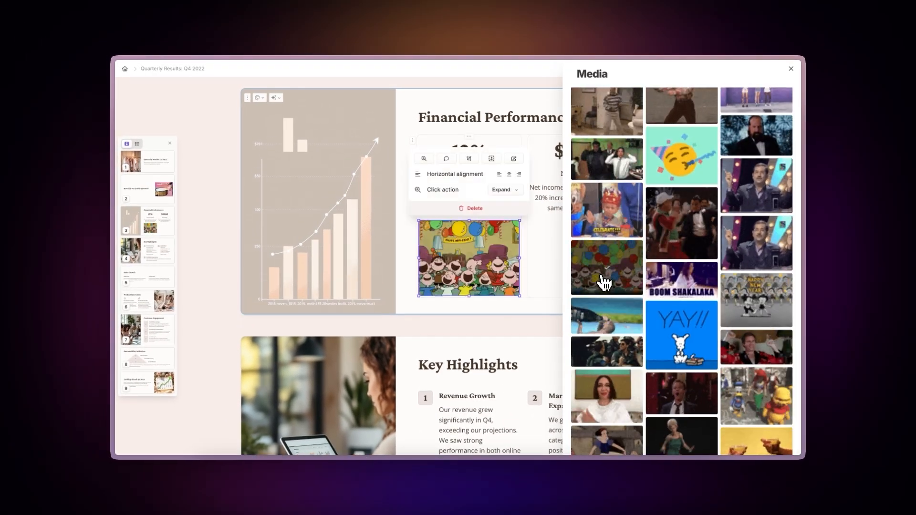
{"action": "left_click", "coordinate": [791, 68]}
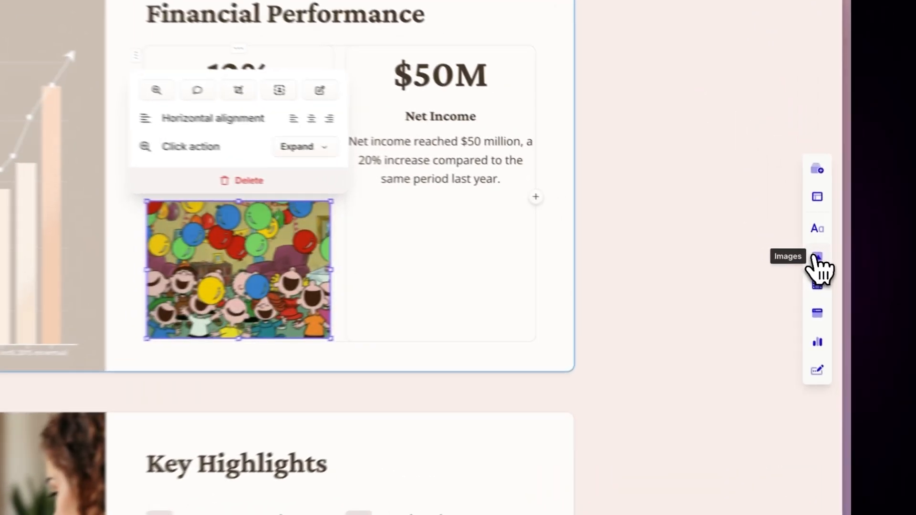
Add a GIPHY GIF slot under Net Income via Images and search 'money'.
{"action": "left_click", "coordinate": [817, 255]}
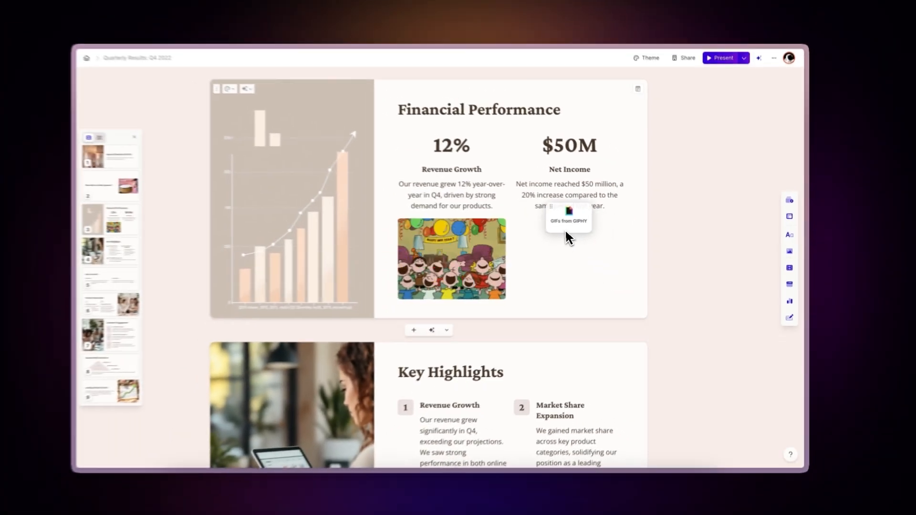
{"action": "left_click", "coordinate": [569, 219]}
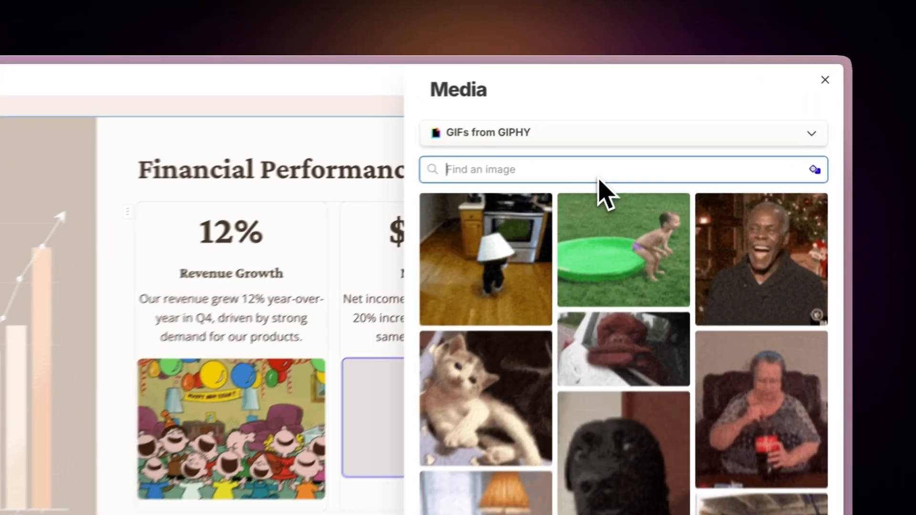
{"action": "type", "text": "money"}
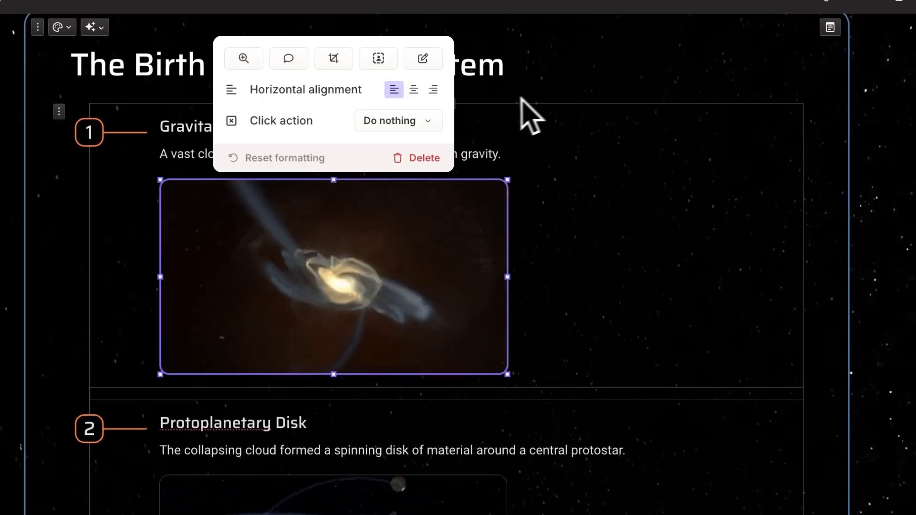
Set the nebula image's click action to open a web link in a new tab with its URL.
{"action": "left_click", "coordinate": [398, 121]}
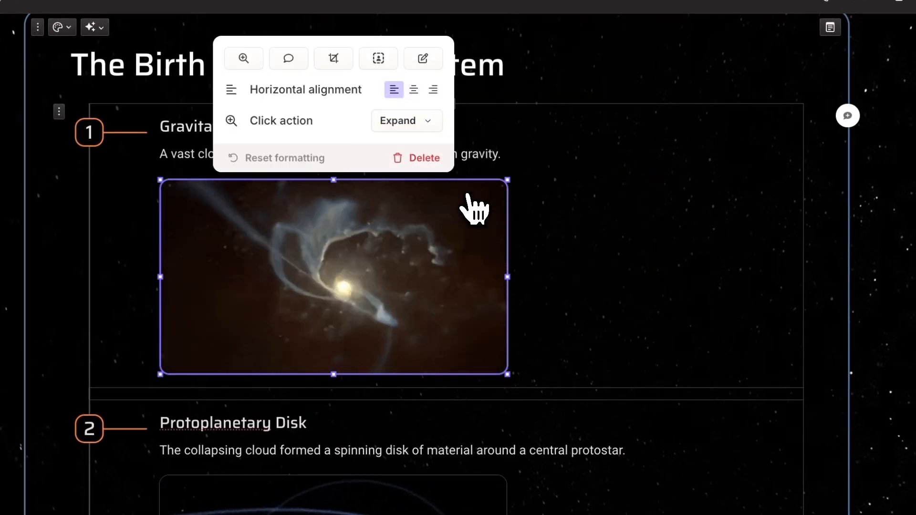
{"action": "left_click", "coordinate": [407, 121]}
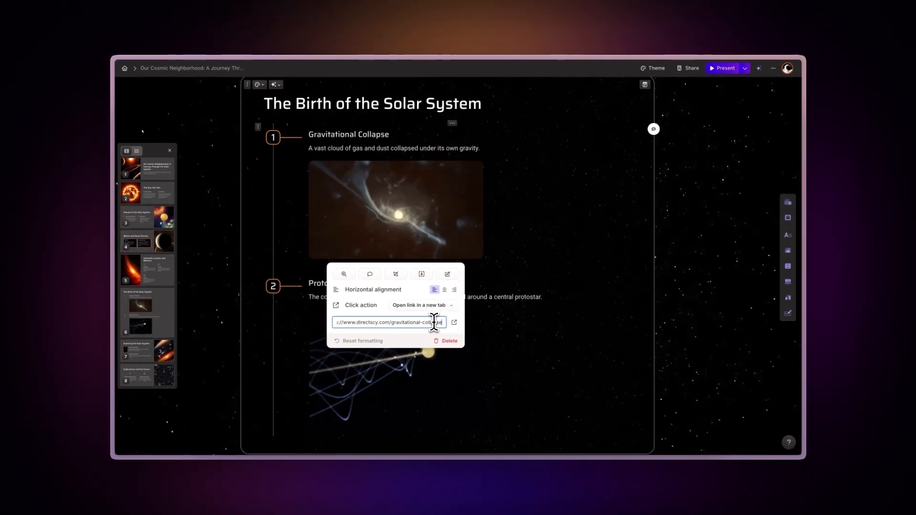
{"action": "left_click", "coordinate": [689, 327]}
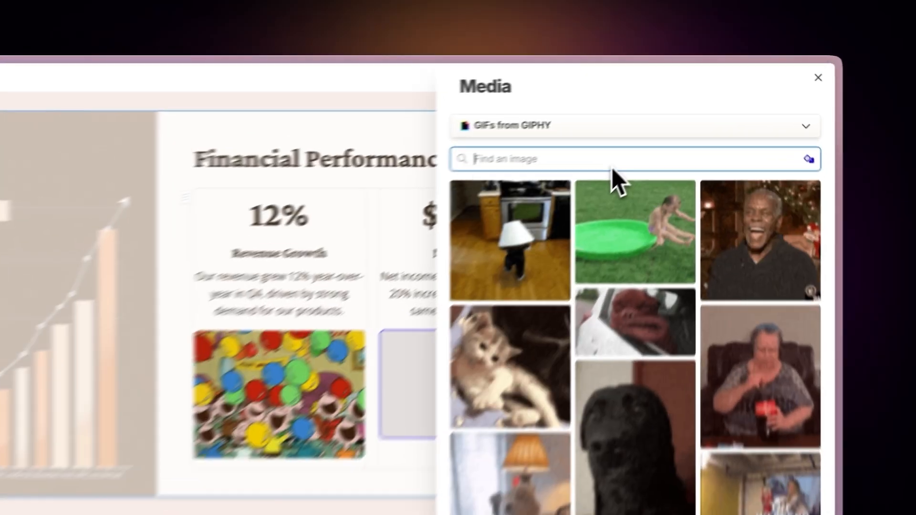
Search 'money' in the GIPHY picker for the empty Net Income slot.
{"action": "type", "text": "money"}
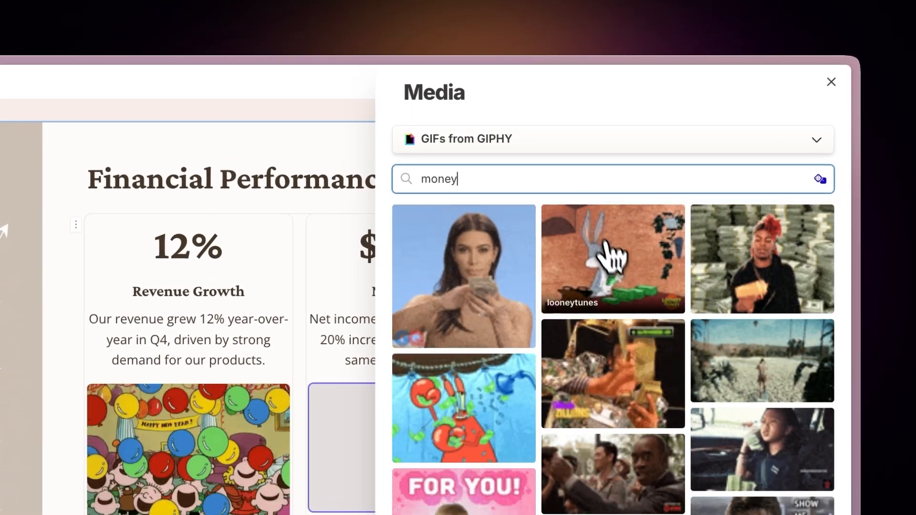